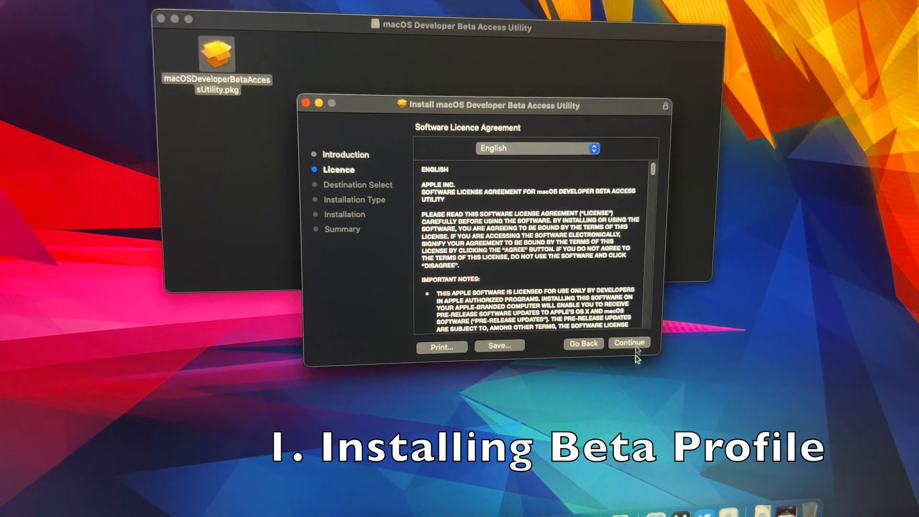
# Agree to the licence and start the standard install on Macintosh HD
pyautogui.click(629, 343)
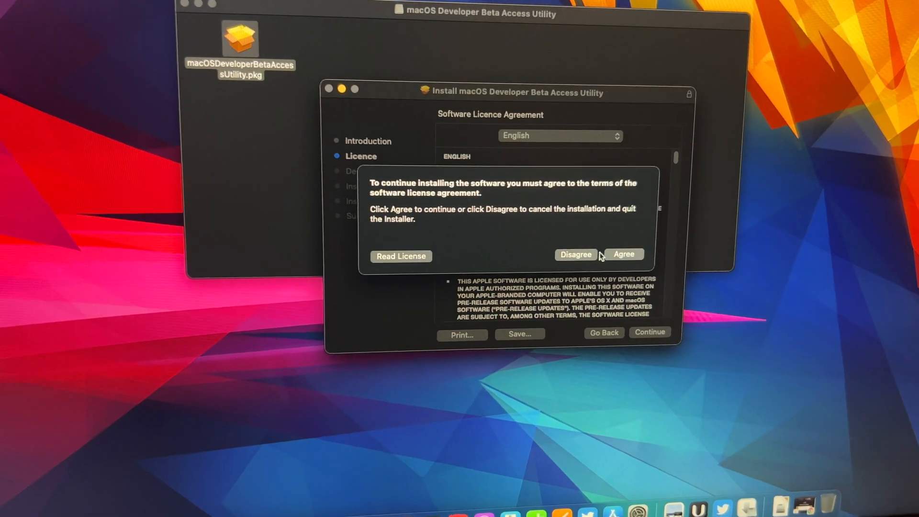
pyautogui.click(623, 254)
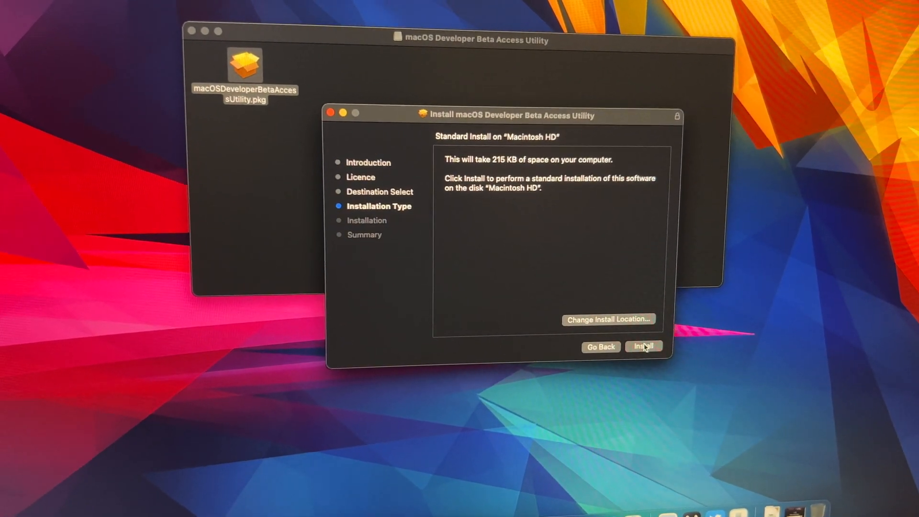
pyautogui.click(643, 346)
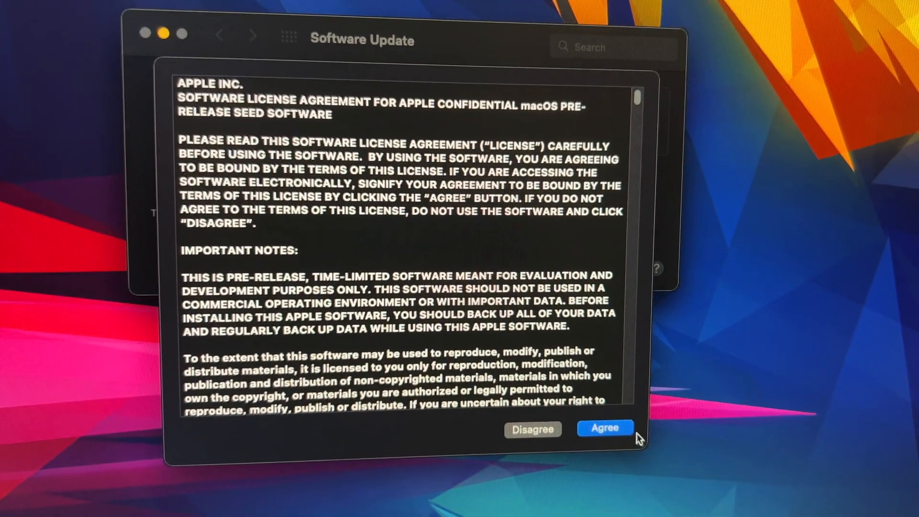
# Agree to the pre-release seed licence, bringing up the administrator password request
pyautogui.click(605, 428)
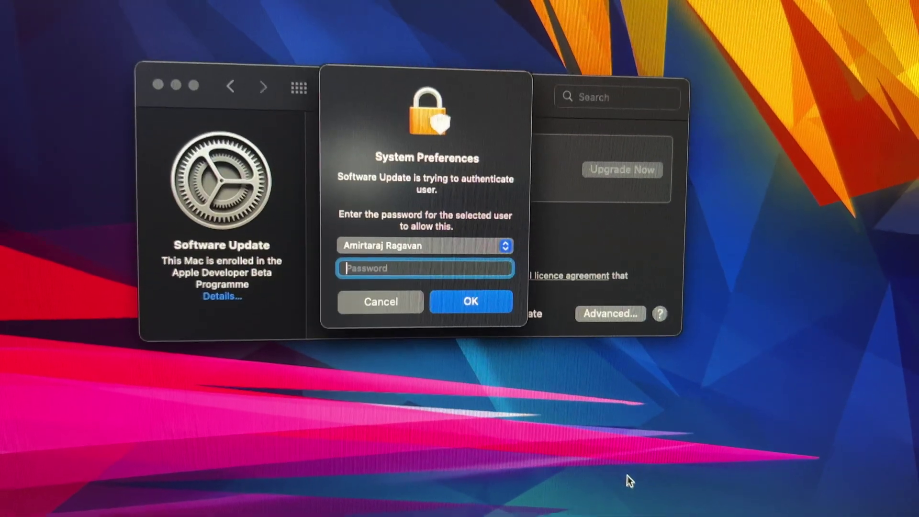